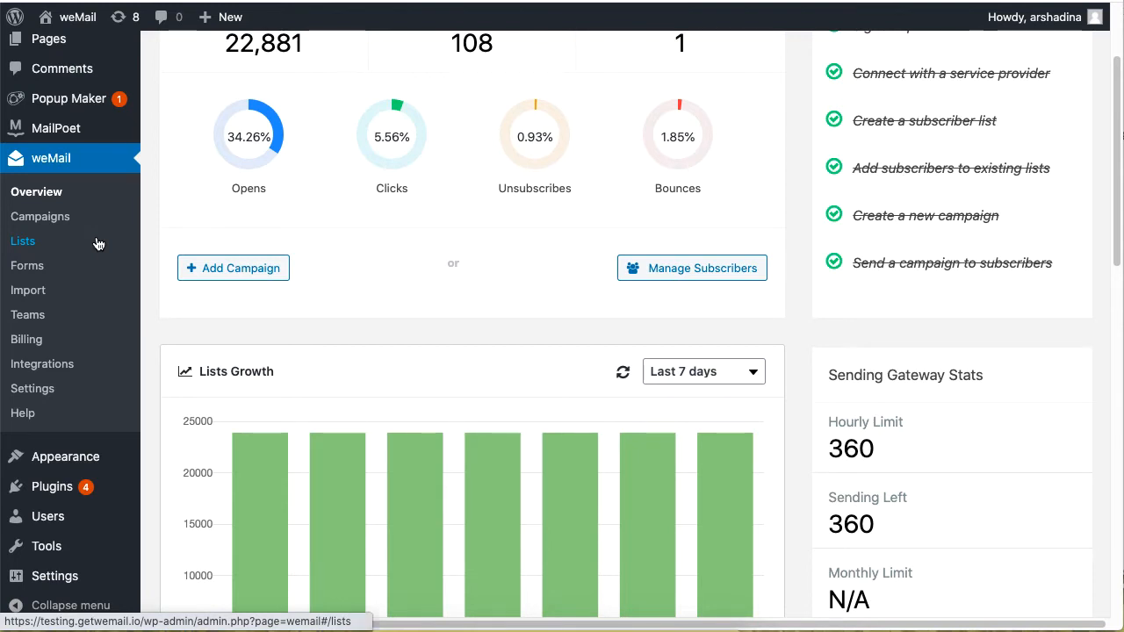
Go to weMail's Lists page from the sidebar.
{"action": "left_click", "coordinate": [22, 240]}
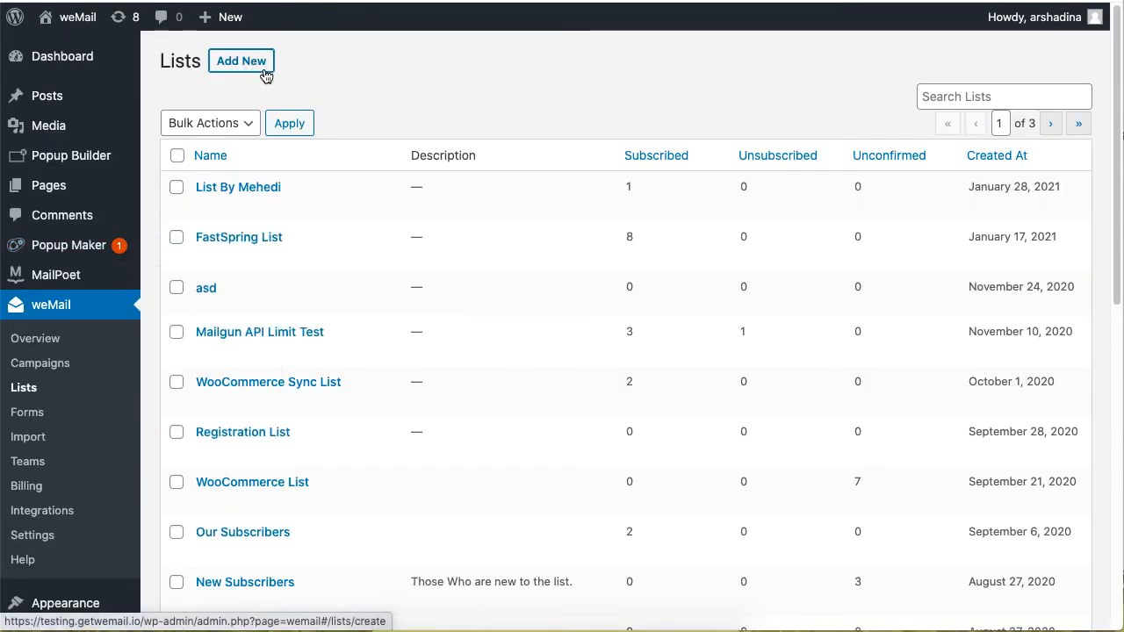
Add and save a new subscriber list named 'List for New Year'.
{"action": "left_click", "coordinate": [241, 61]}
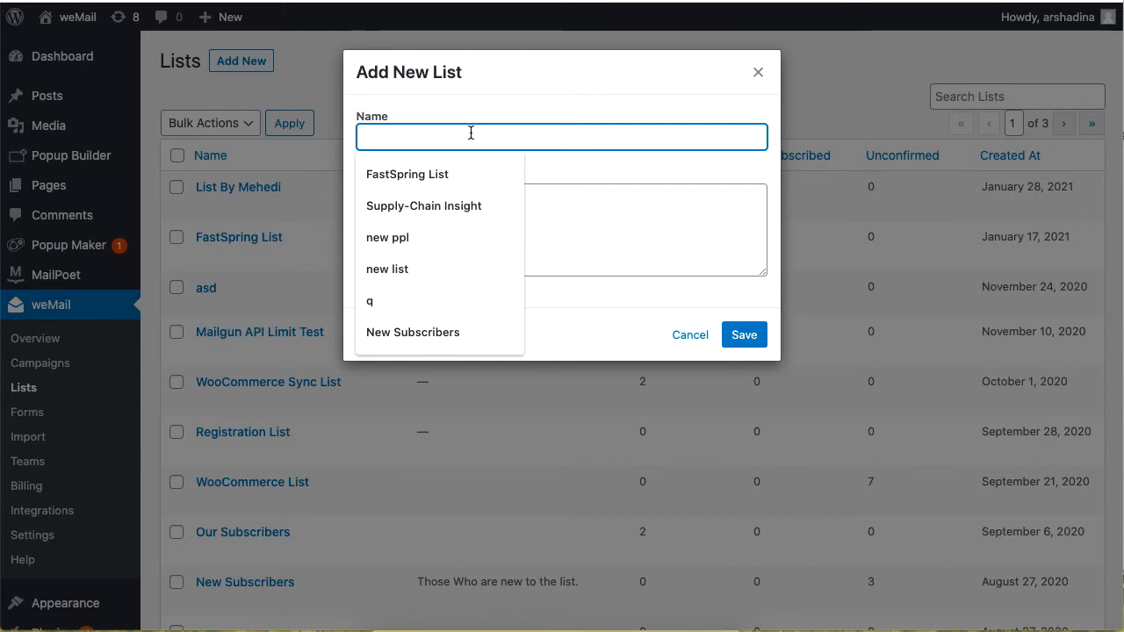
{"action": "type", "text": "List for New"}
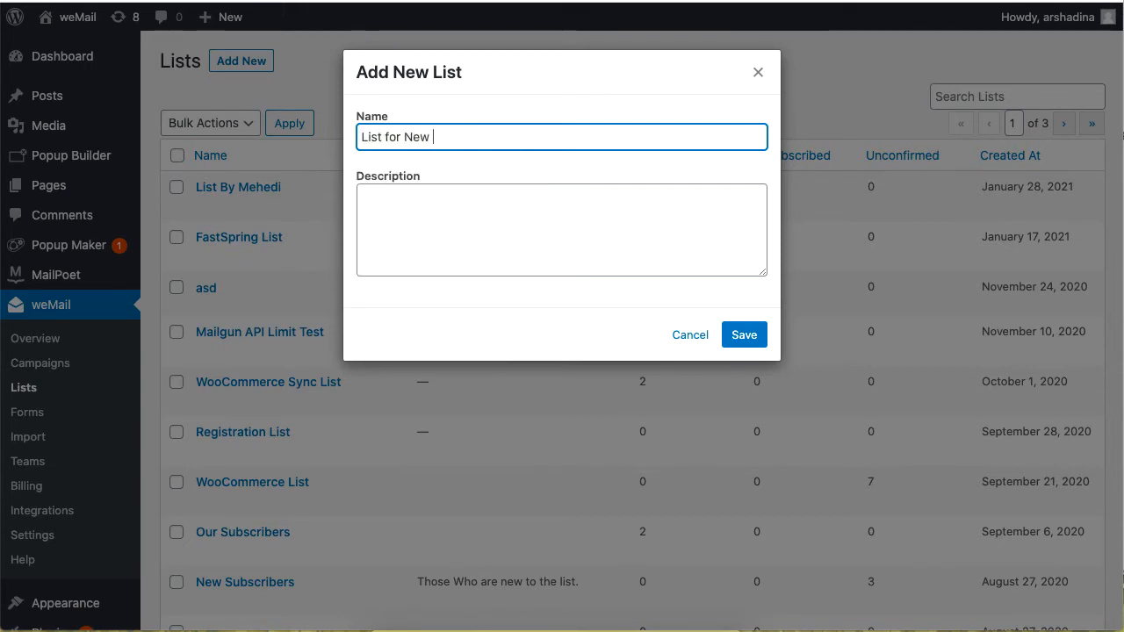
{"action": "type", "text": "Year"}
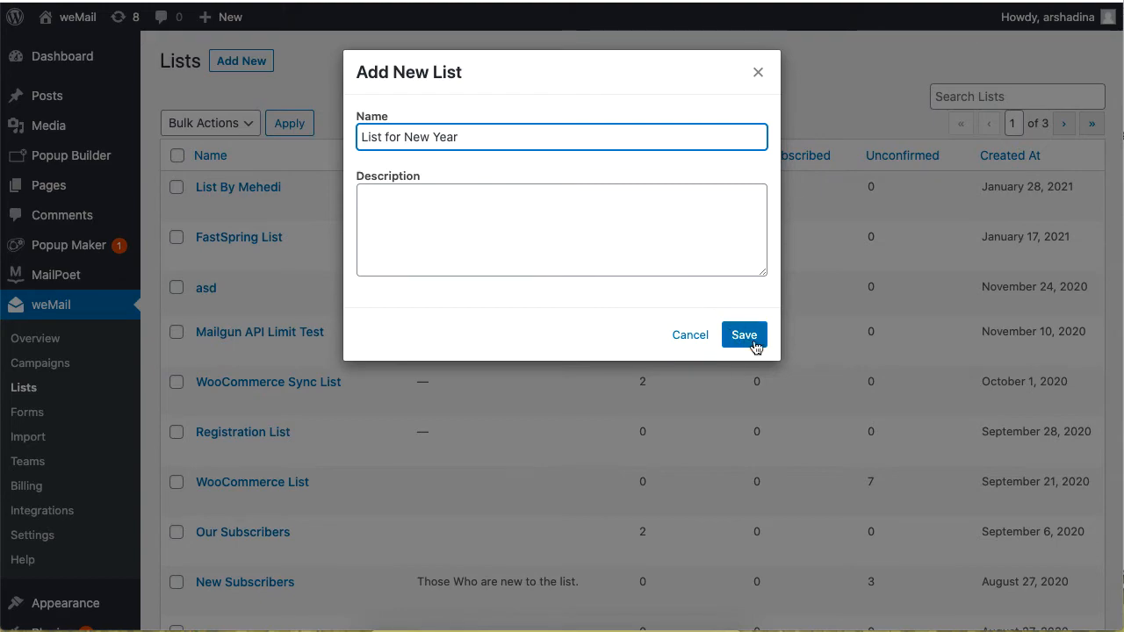
{"action": "left_click", "coordinate": [743, 335]}
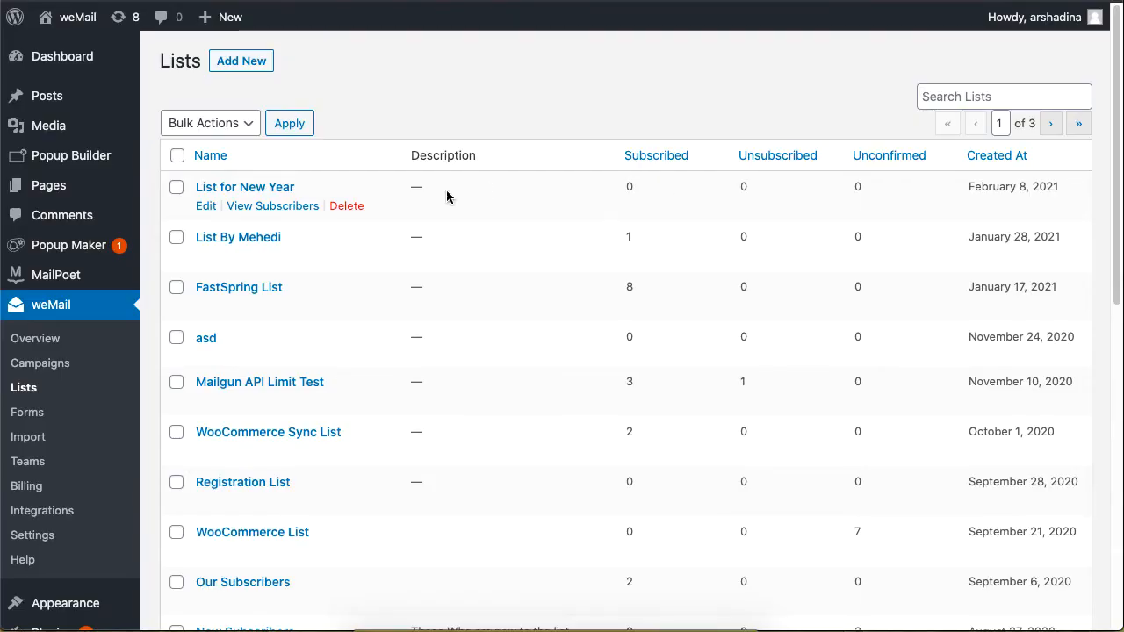
{"action": "mouse_move", "coordinate": [244, 187]}
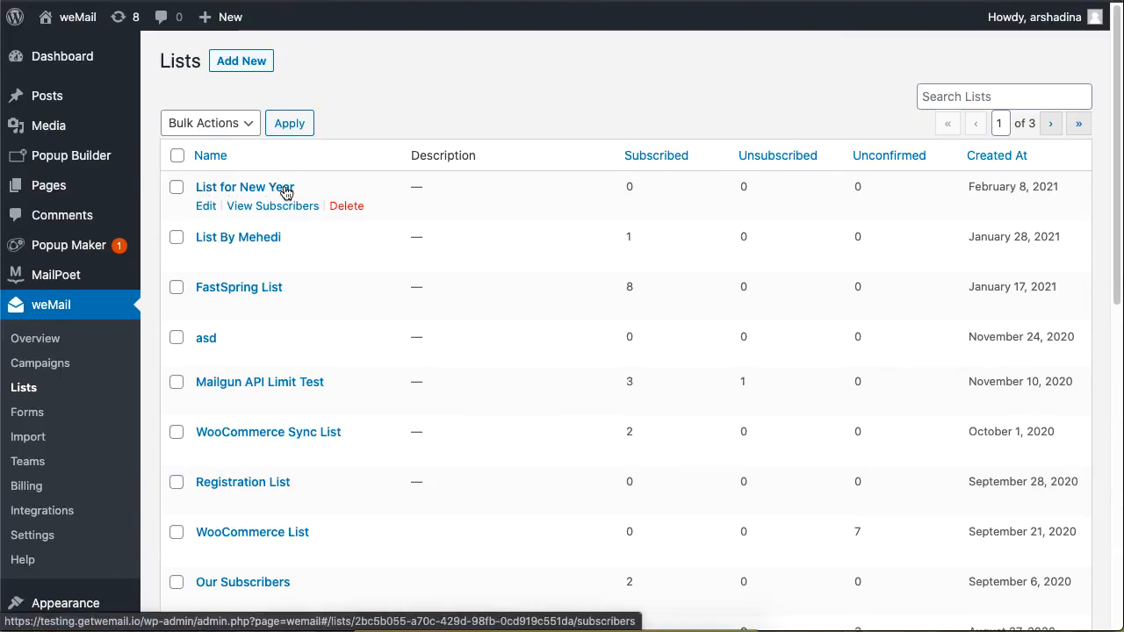
Add subscriber Han Zen with an email address and phone 0123 to List for New Year.
{"action": "left_click", "coordinate": [245, 186]}
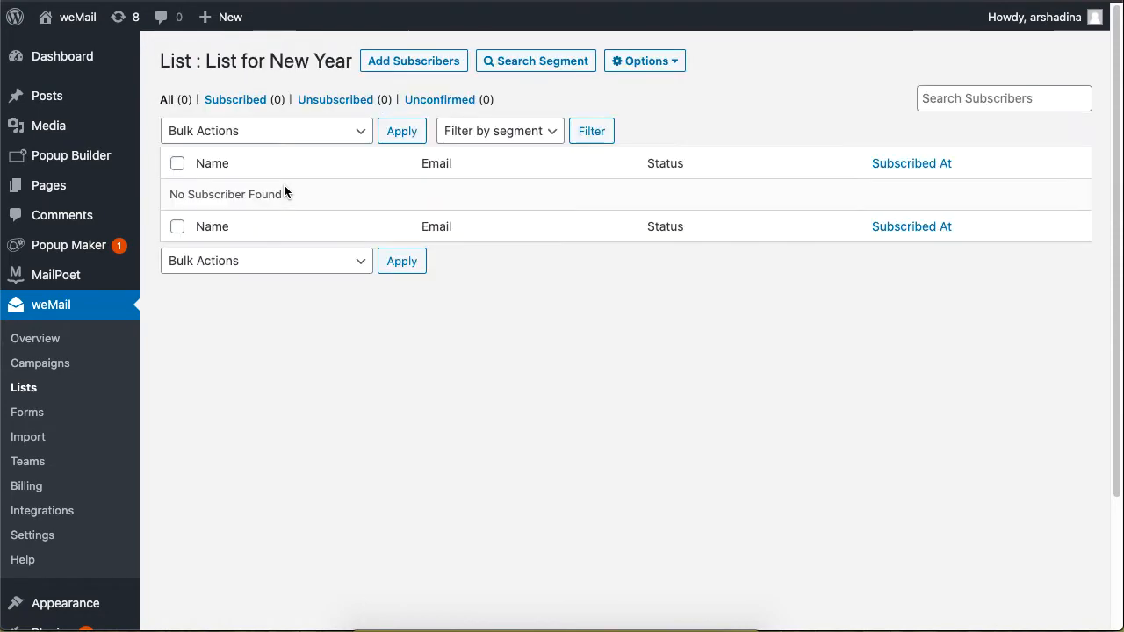
{"action": "left_click", "coordinate": [413, 61]}
{"action": "type", "text": "h@"}
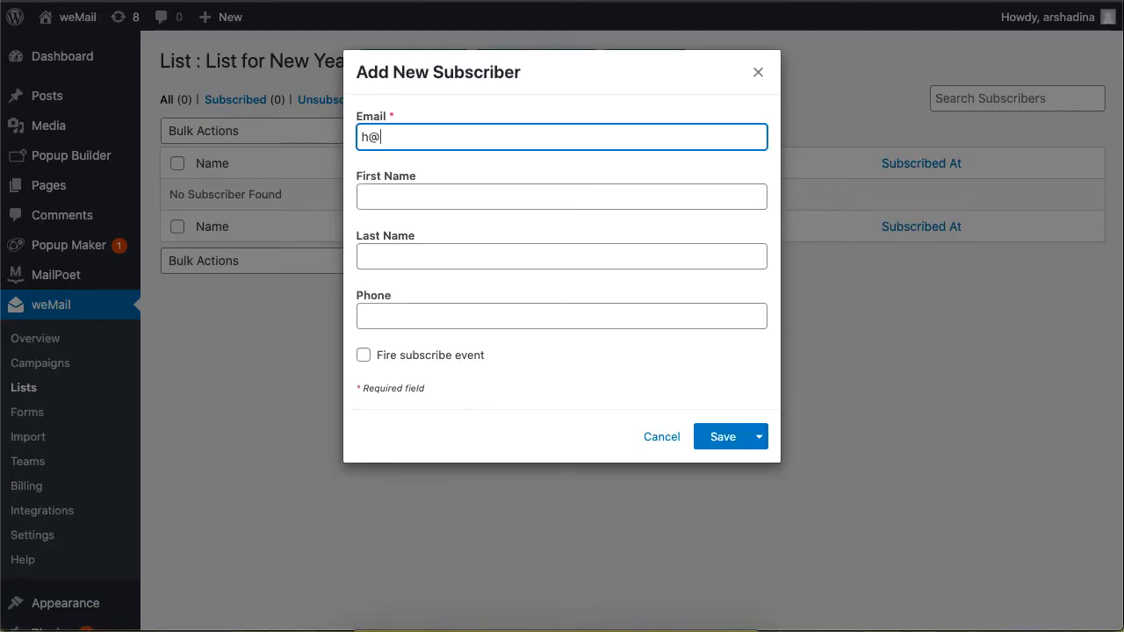
{"action": "type", "text": "gamil"}
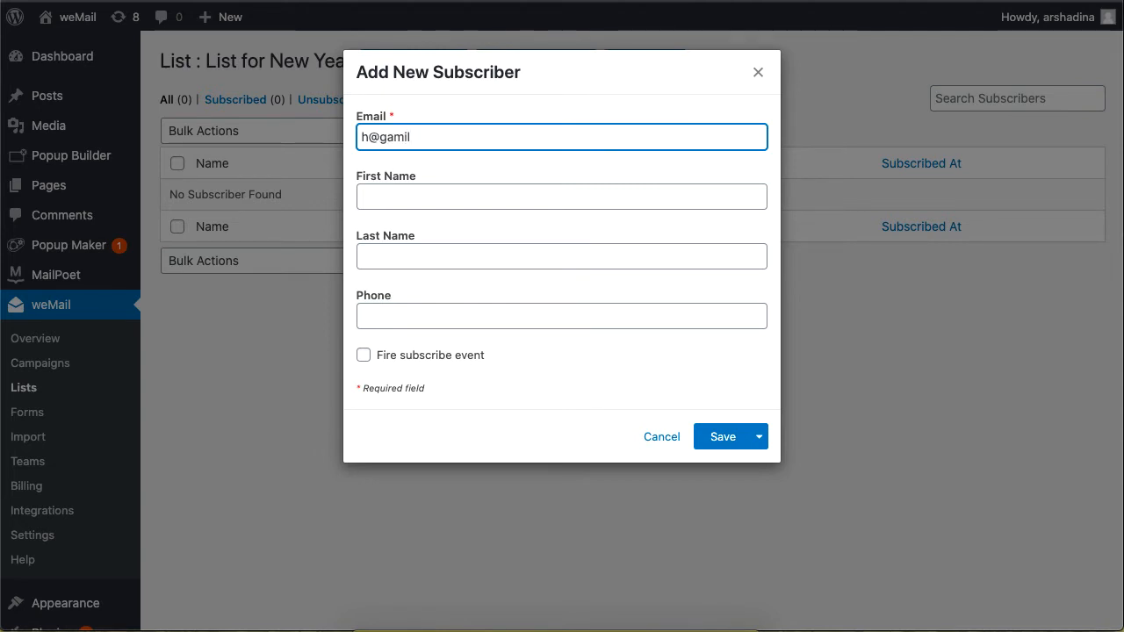
{"action": "type", "text": "Han"}
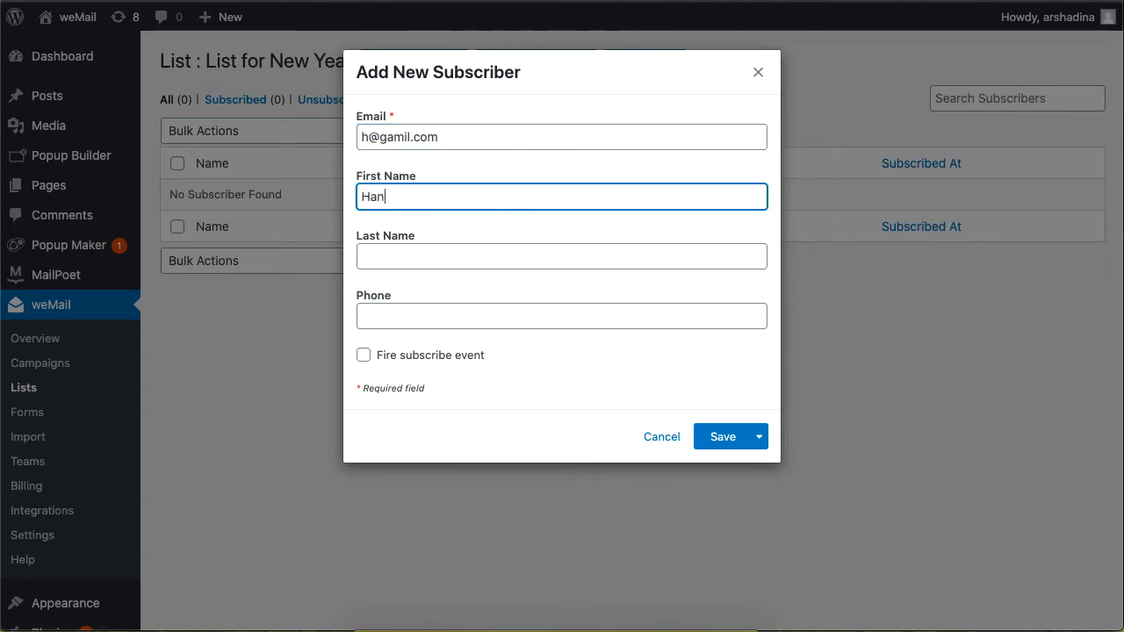
{"action": "type", "text": "012334493"}
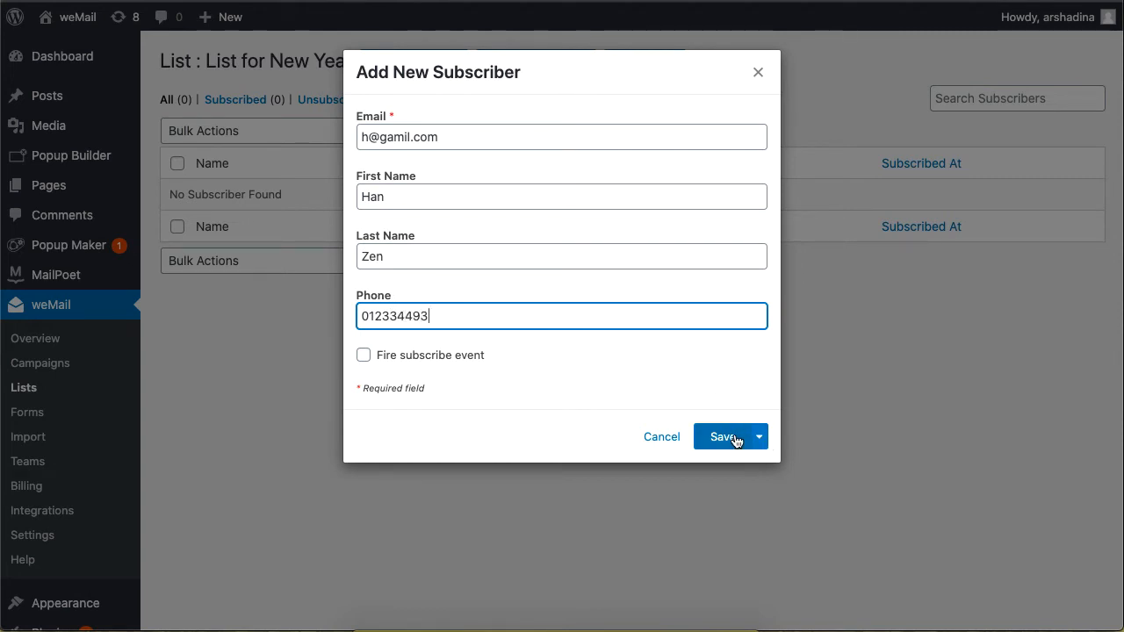
{"action": "left_click", "coordinate": [722, 436]}
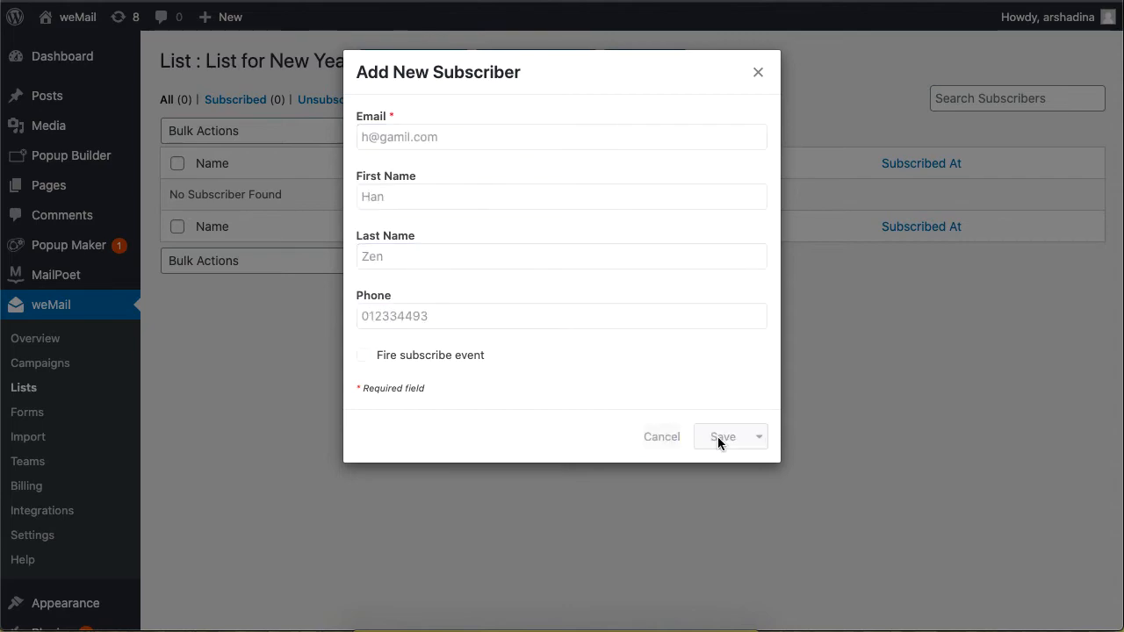
{"action": "left_click", "coordinate": [721, 436]}
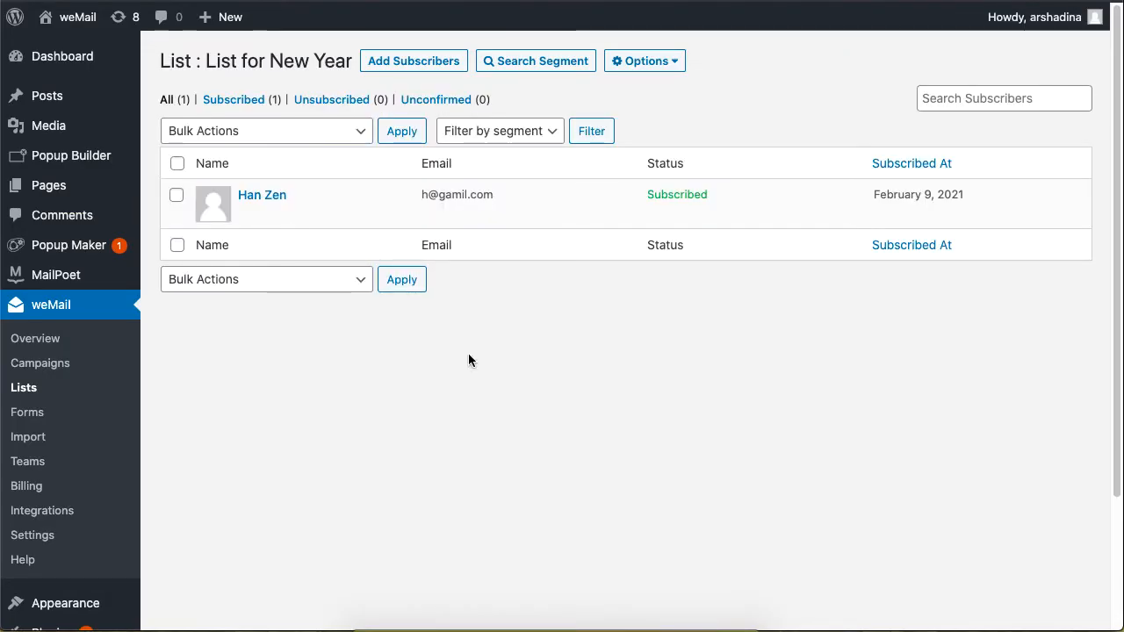
{"action": "left_click", "coordinate": [262, 194]}
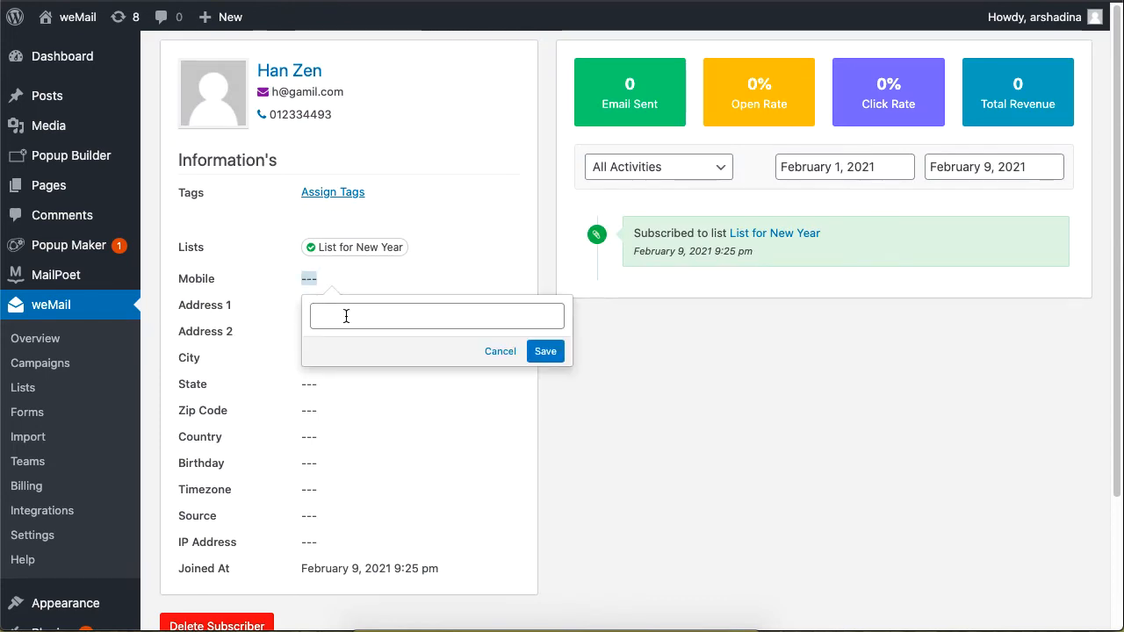
{"action": "type", "text": "jh"}
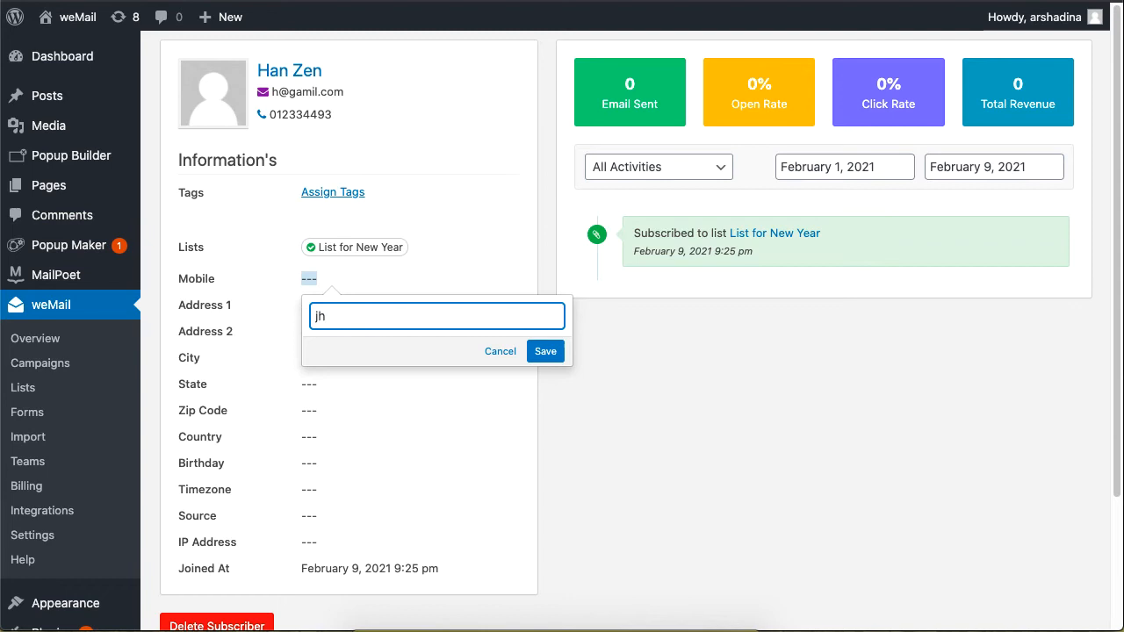
{"action": "type", "text": "86"}
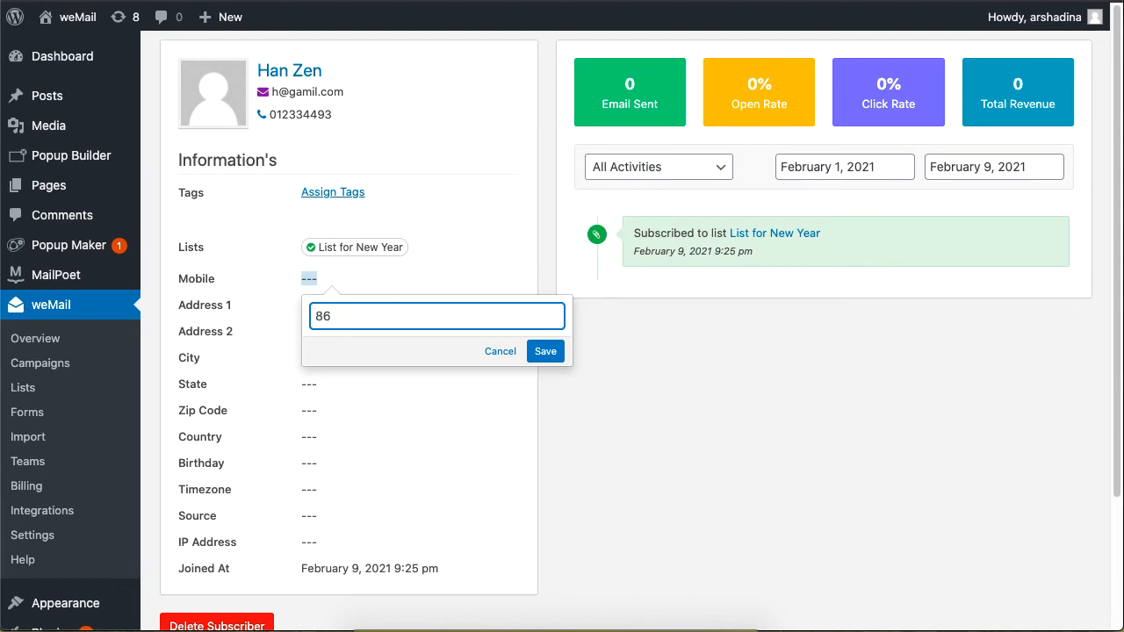
{"action": "type", "text": "986"}
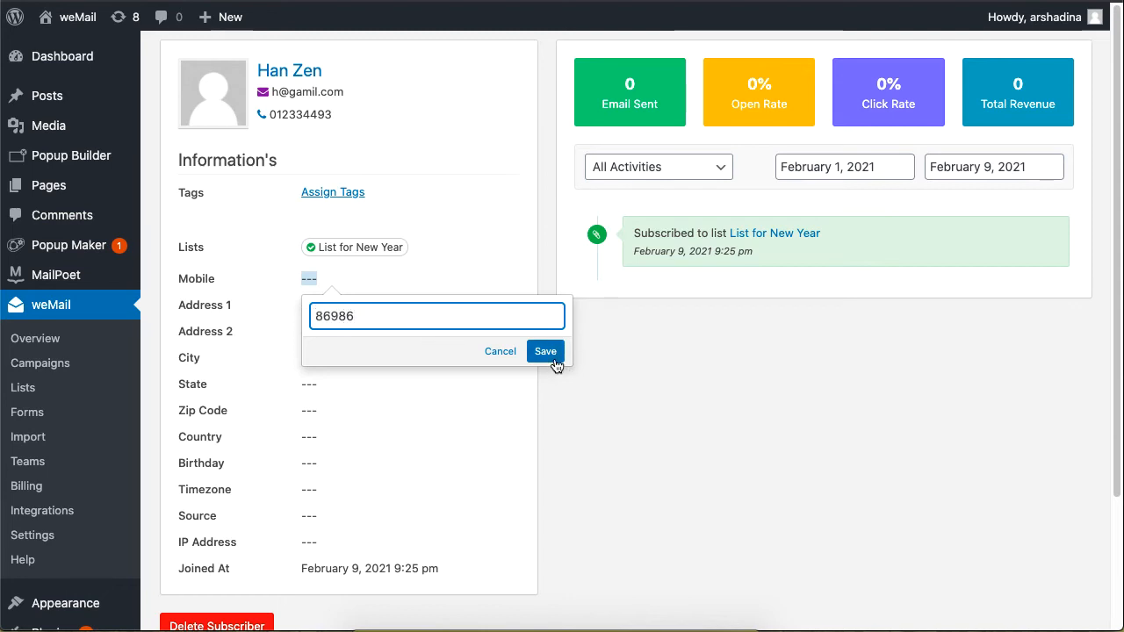
{"action": "left_click", "coordinate": [545, 351]}
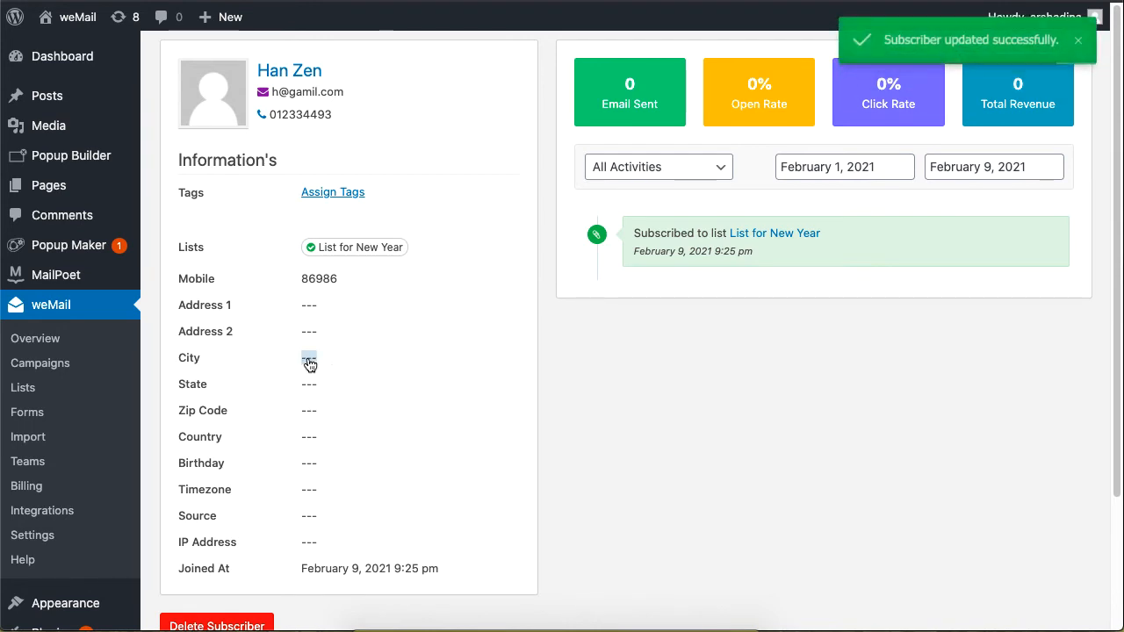
Edit the subscriber's city to NY, then start editing the email field.
{"action": "left_click", "coordinate": [309, 357]}
{"action": "type", "text": "NY"}
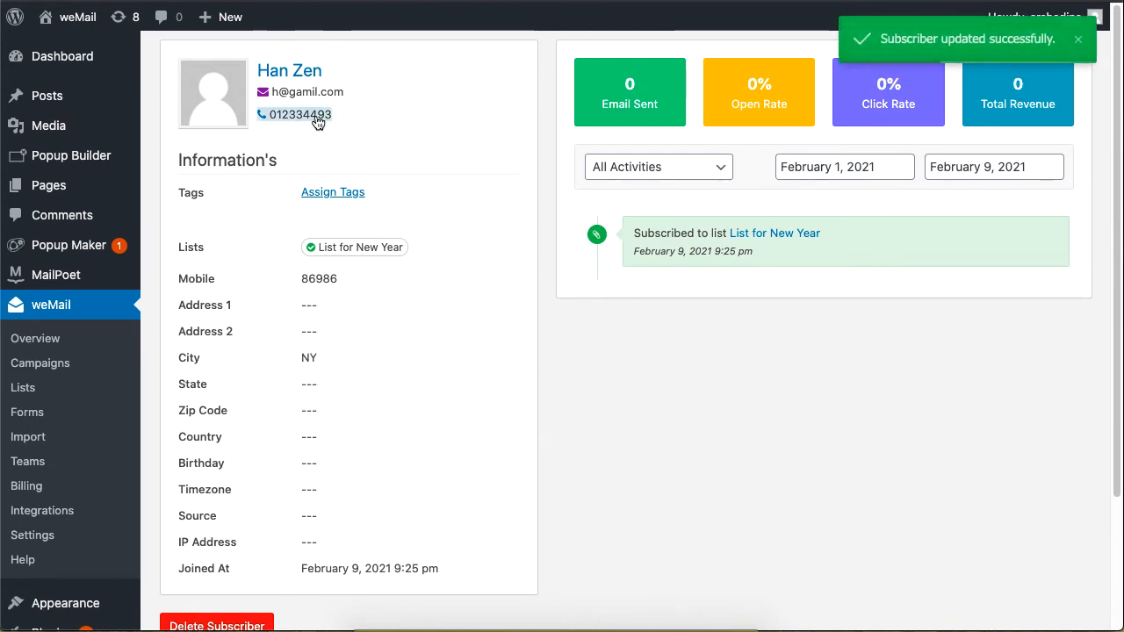
{"action": "left_click", "coordinate": [309, 91]}
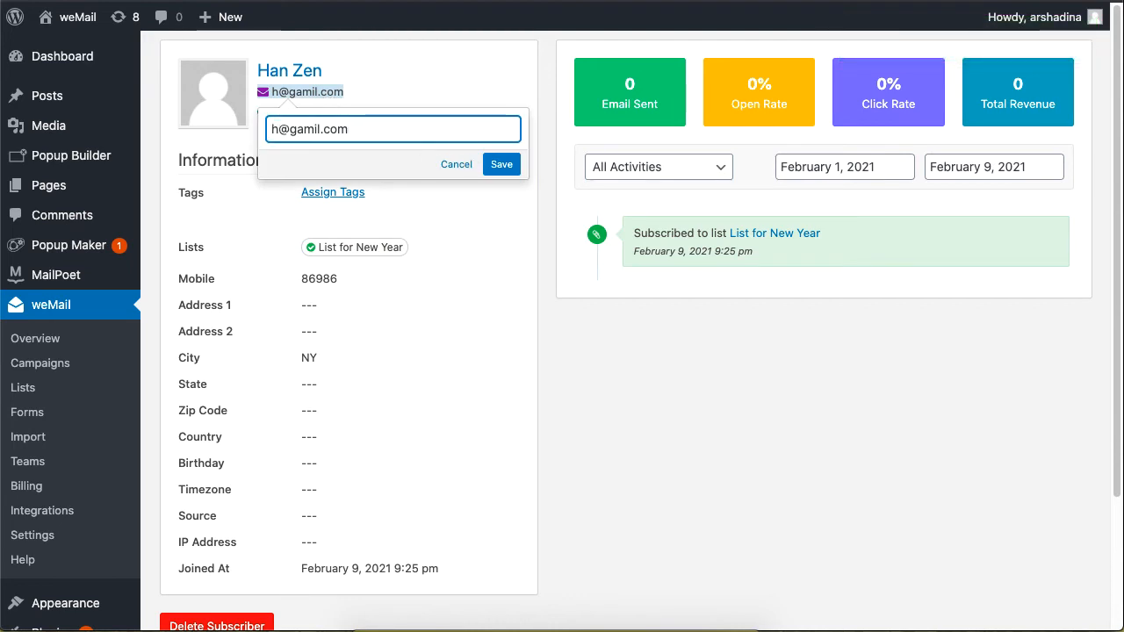
{"action": "left_click", "coordinate": [500, 164]}
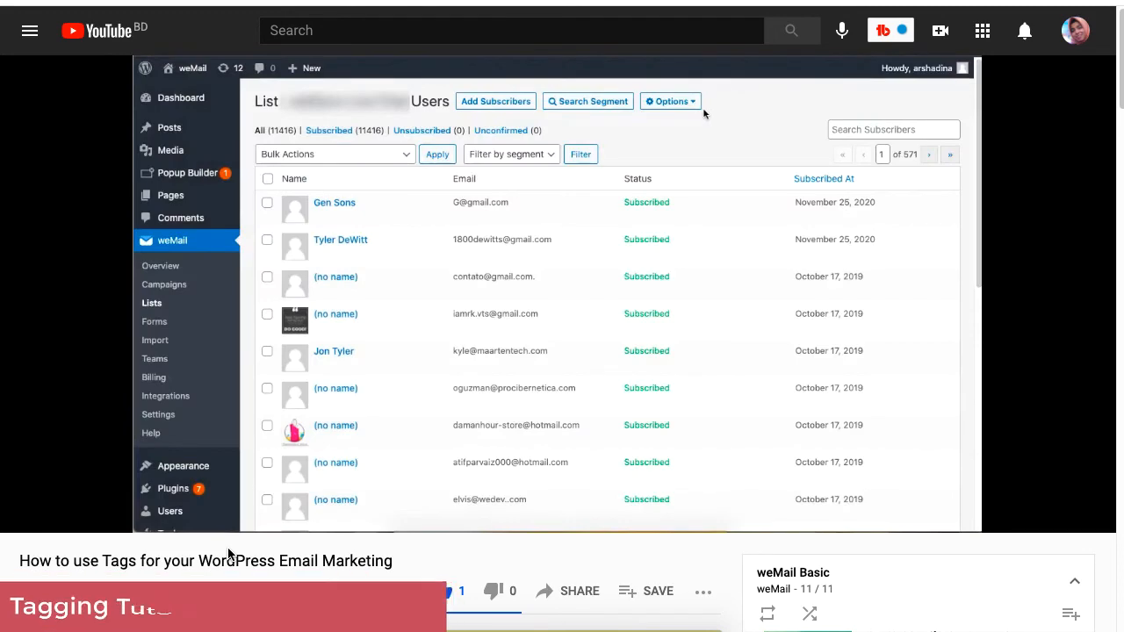
Play the YouTube weMail segmentation tutorial, reaching the 'gmail' email condition.
{"action": "left_click", "coordinate": [333, 154]}
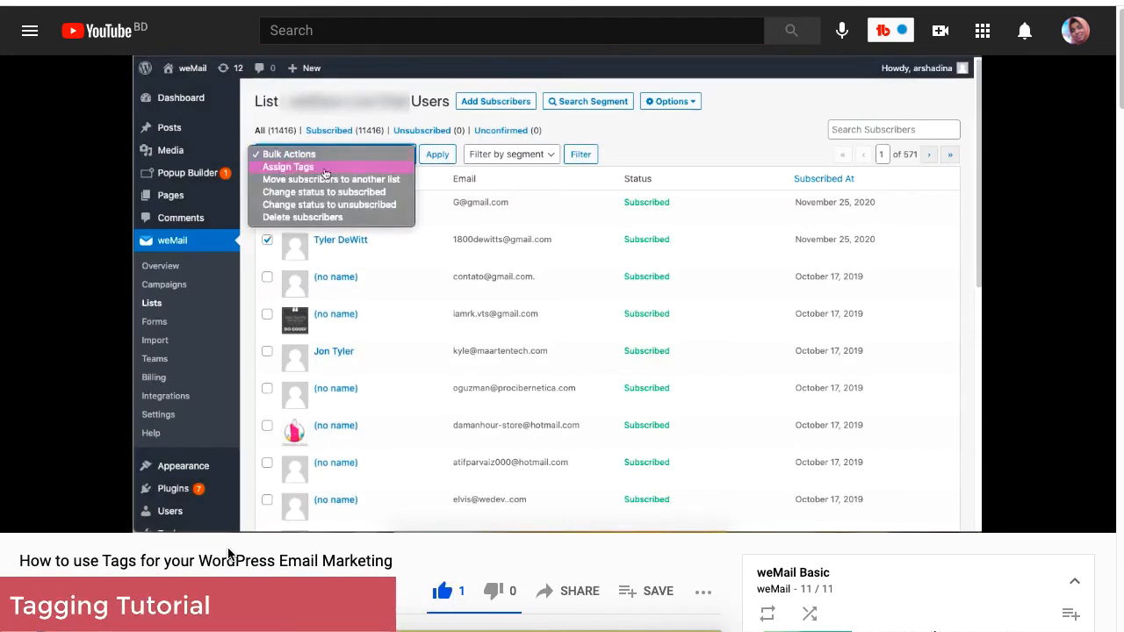
{"action": "left_click", "coordinate": [288, 167]}
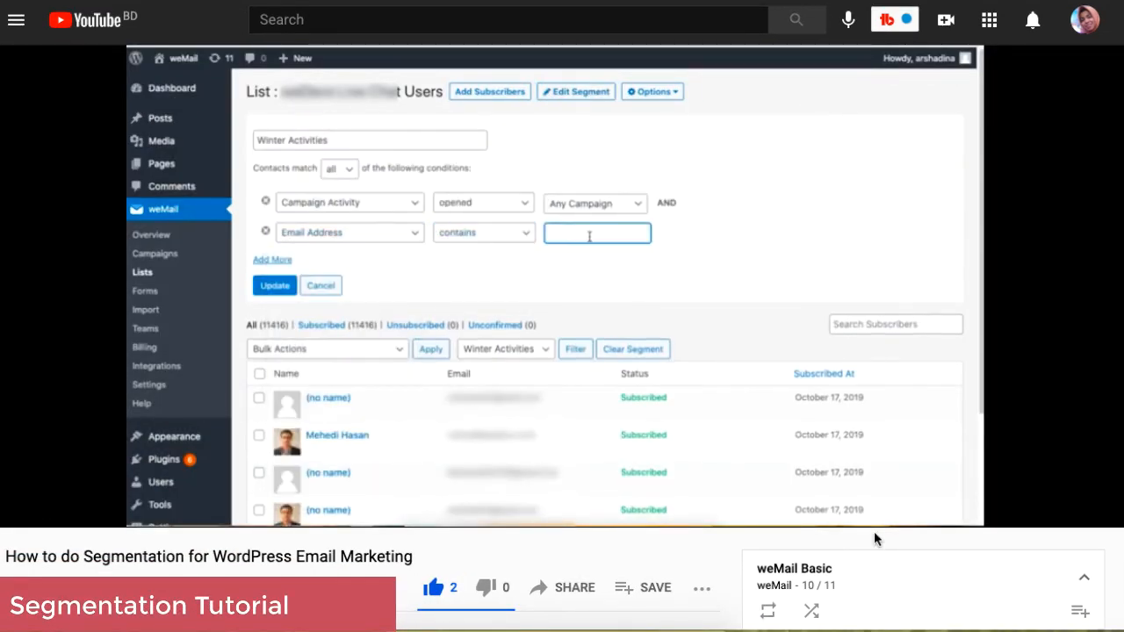
{"action": "type", "text": "gmail"}
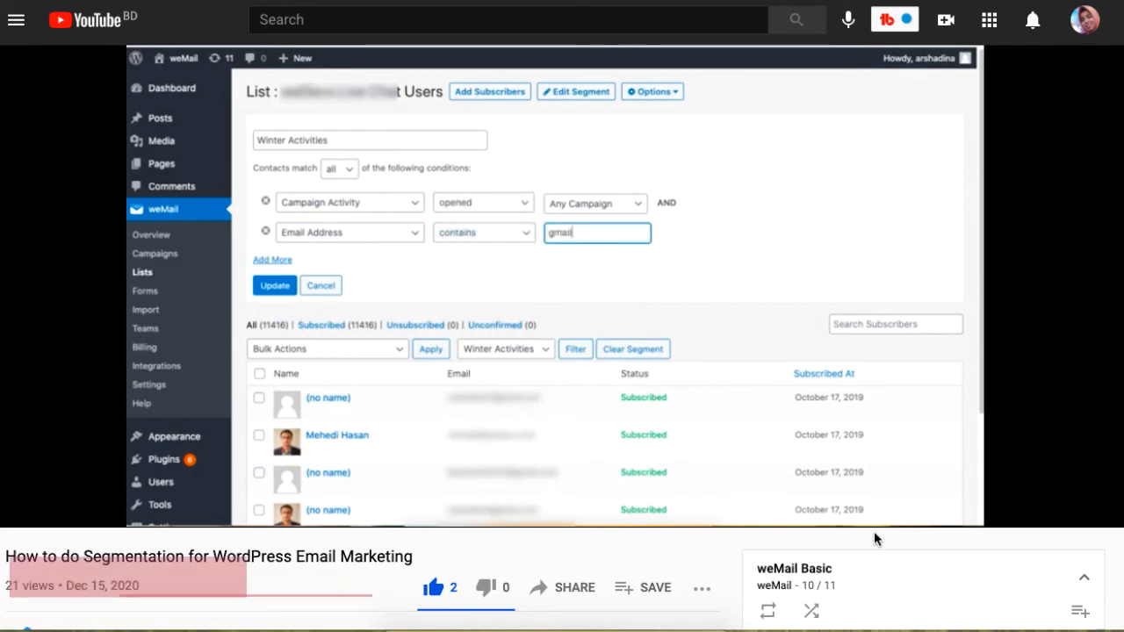